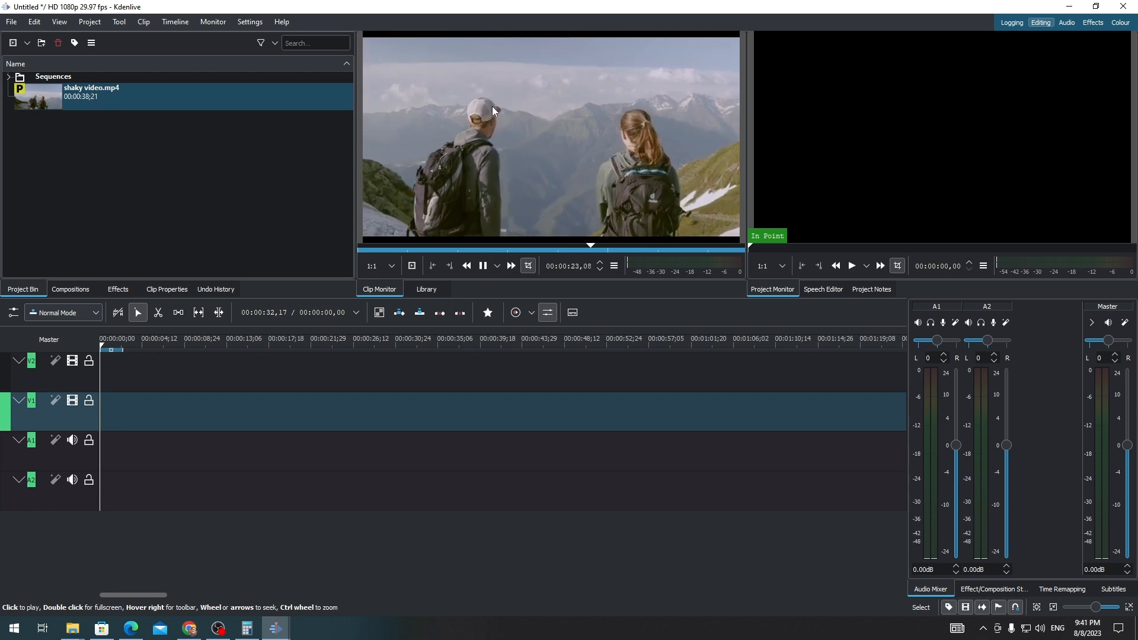
Pause the clip monitor preview of shaky video.mp4
click(107, 97)
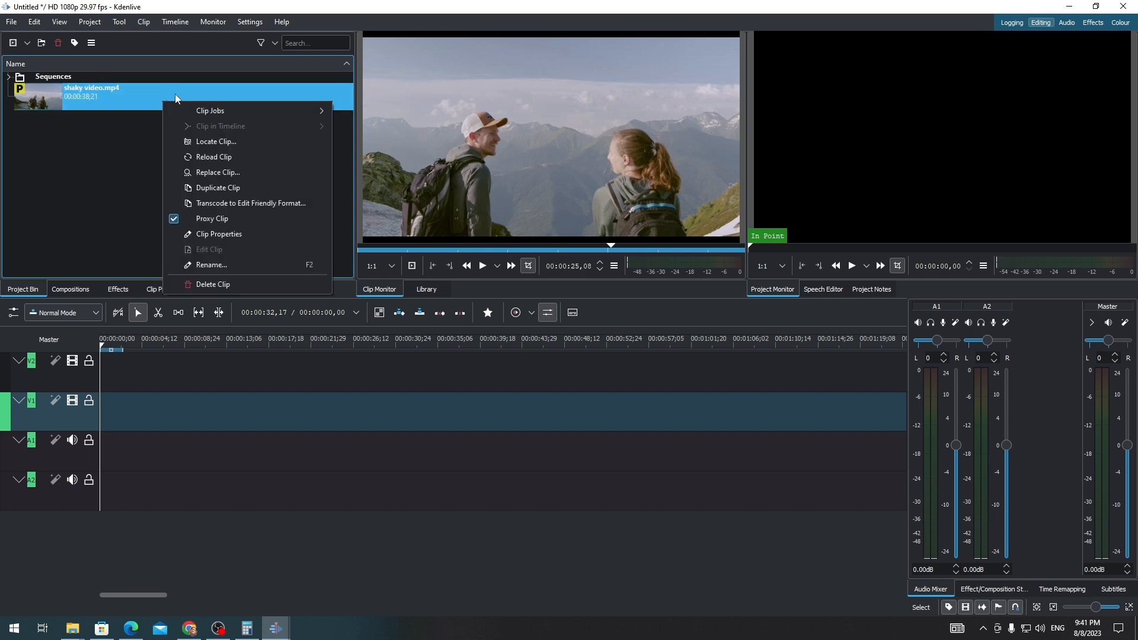
mouse_move(190, 107)
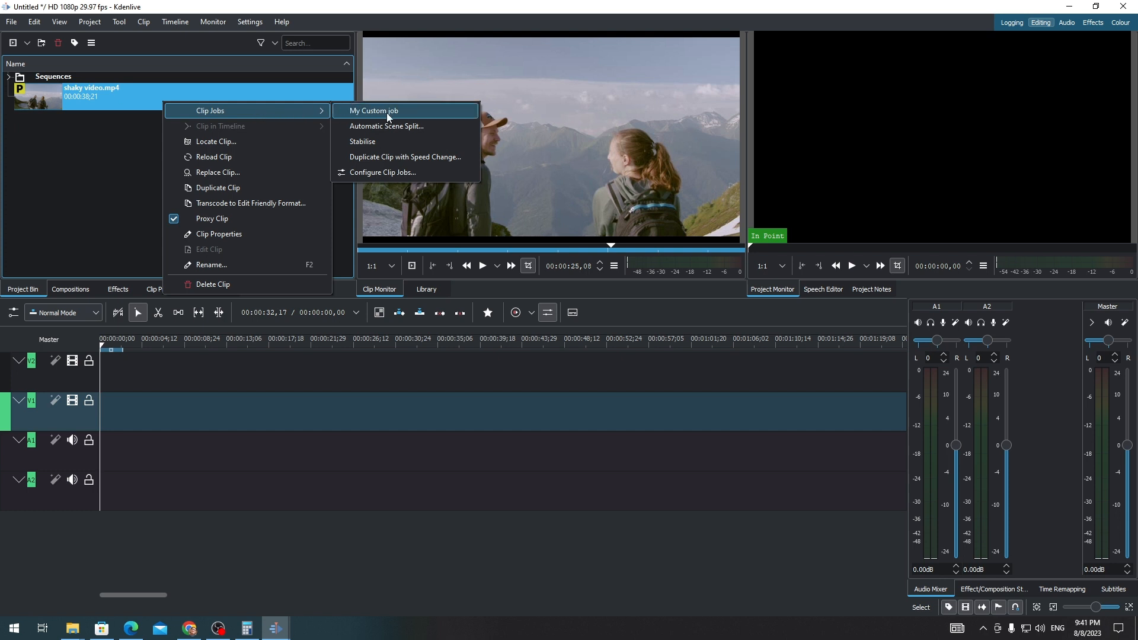
mouse_move(372, 145)
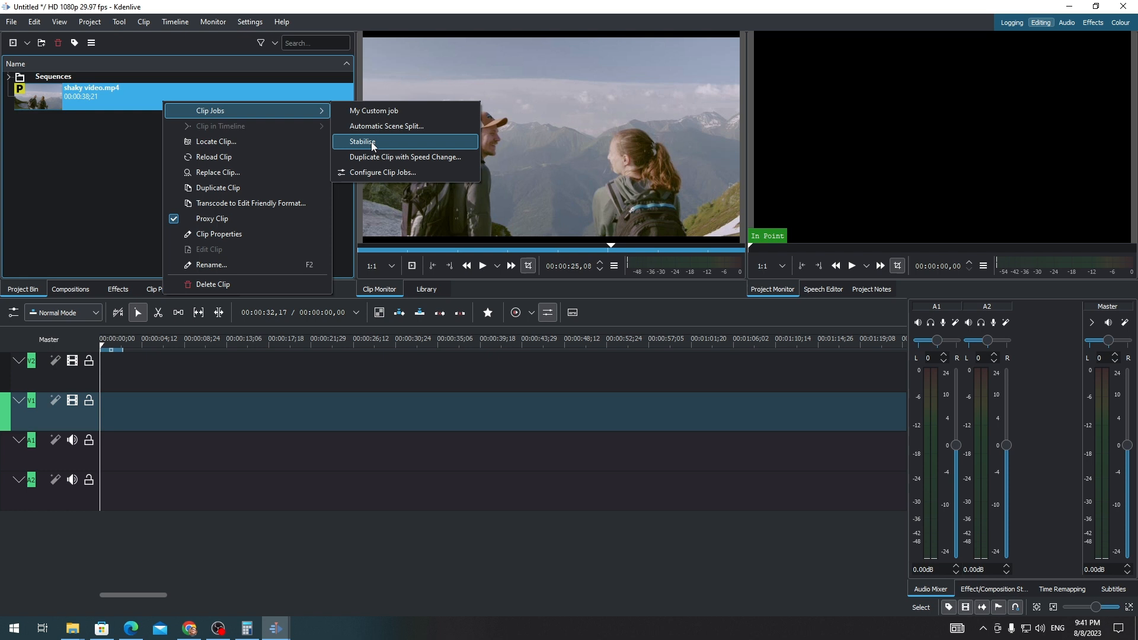
Run Clip Jobs > Stabilise on shaky video.mp4 with the default settings
click(362, 142)
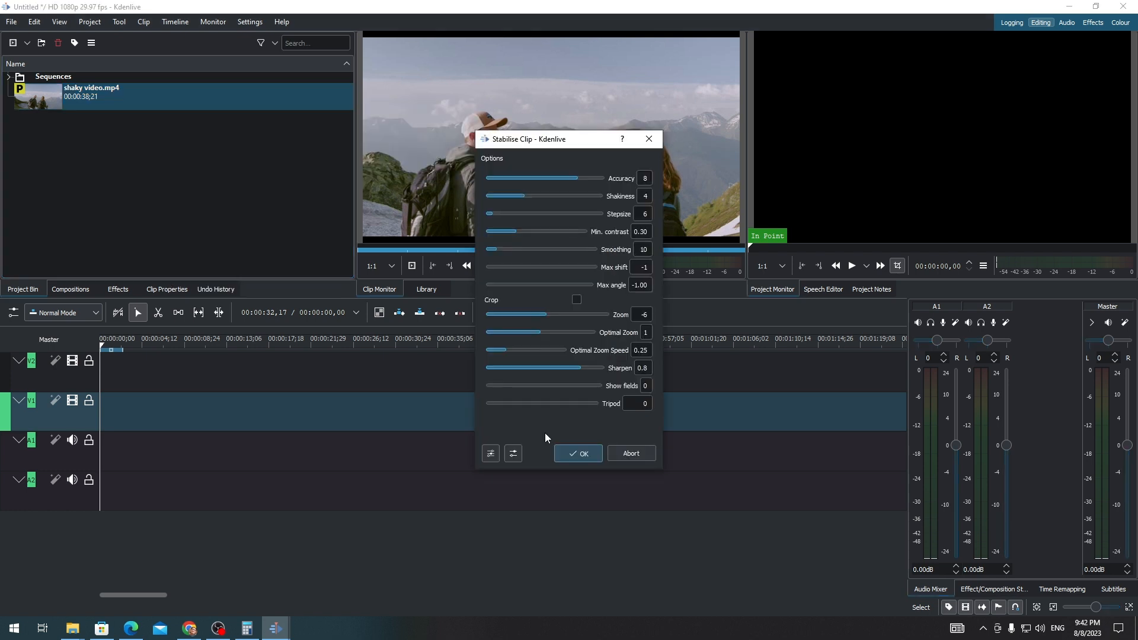
mouse_move(523, 204)
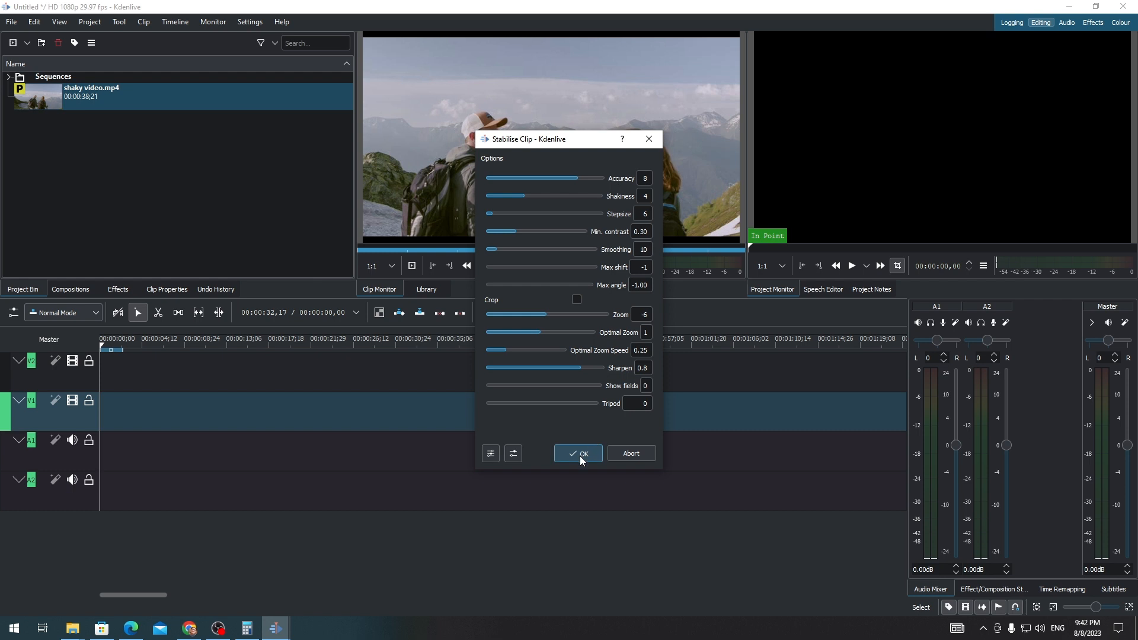
click(577, 453)
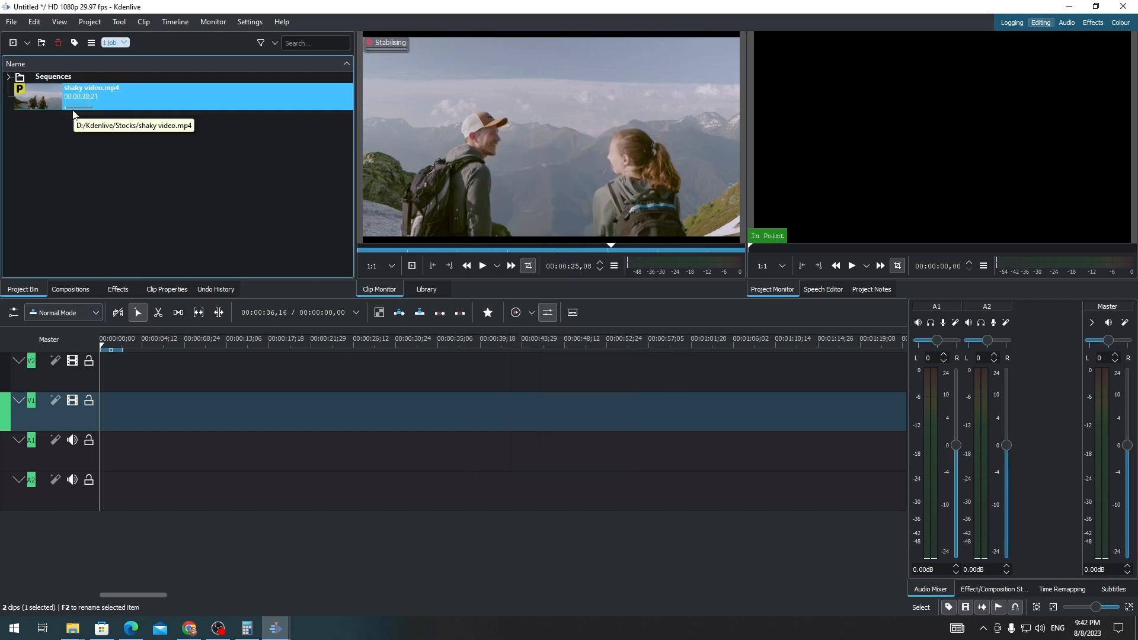
mouse_move(105, 114)
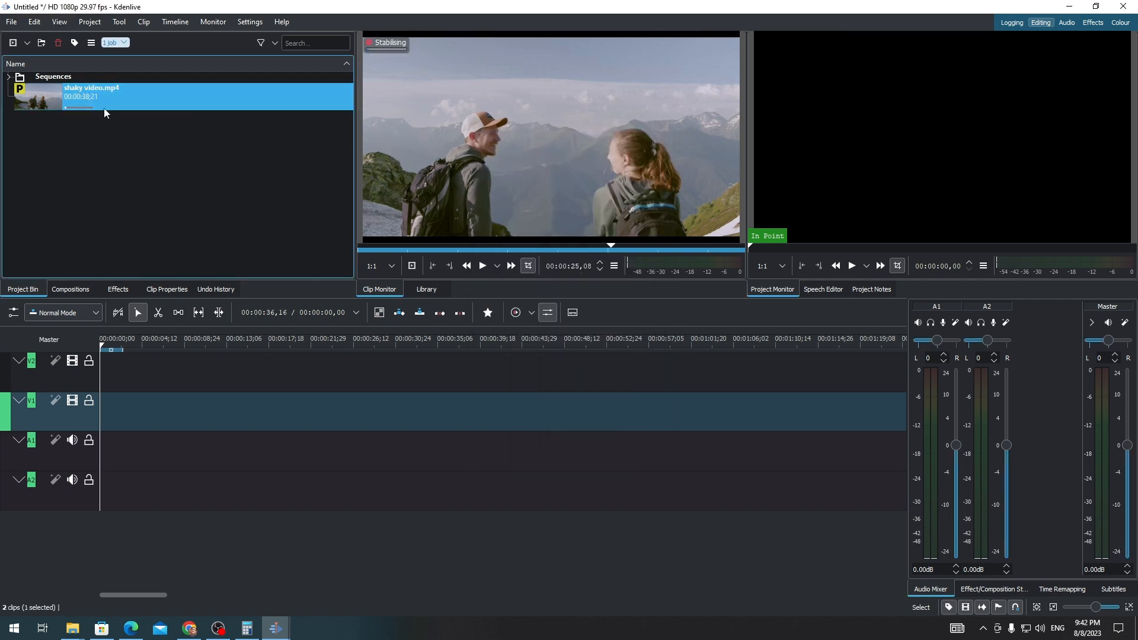
mouse_move(98, 94)
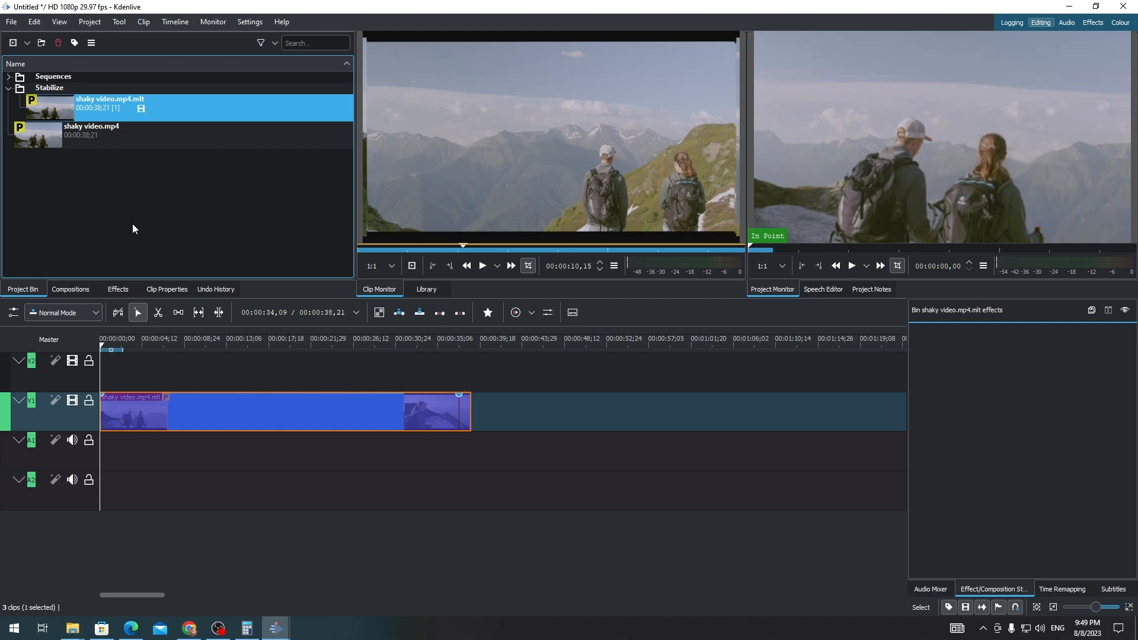
Select shaky video.mp4.mlt in the Stabilize bin folder and play the timeline to review it
click(95, 109)
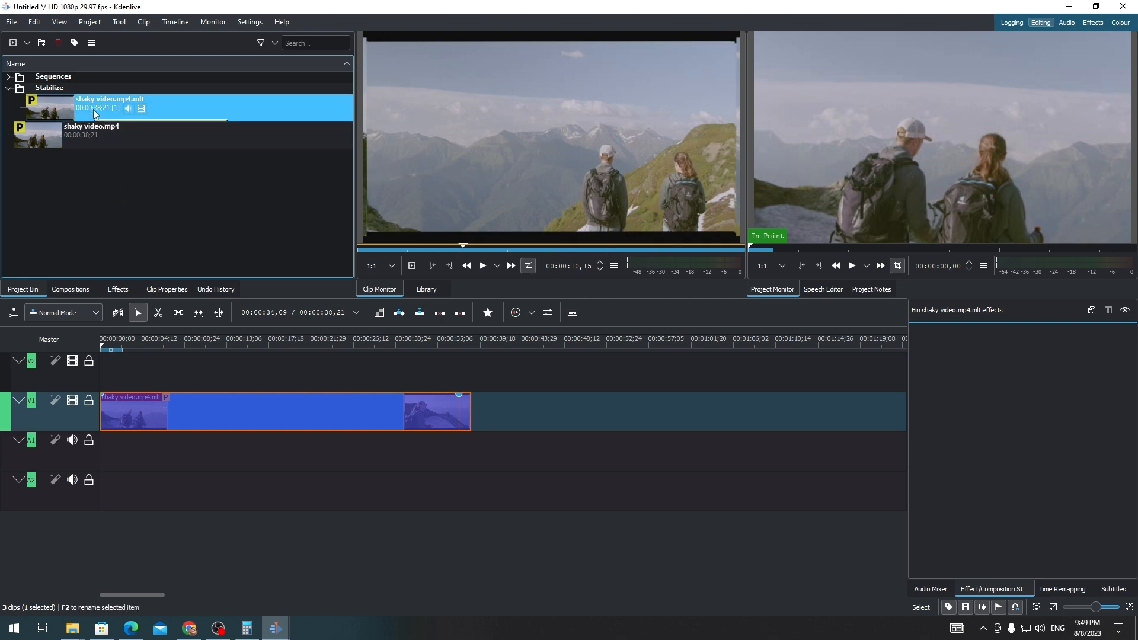
mouse_move(96, 113)
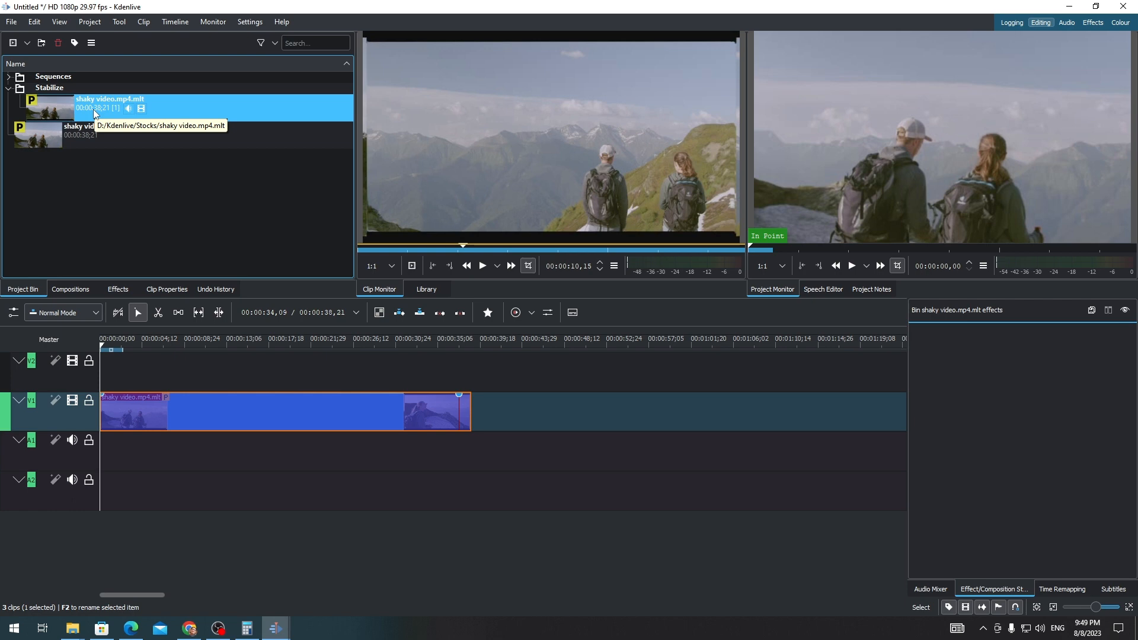
mouse_move(462, 120)
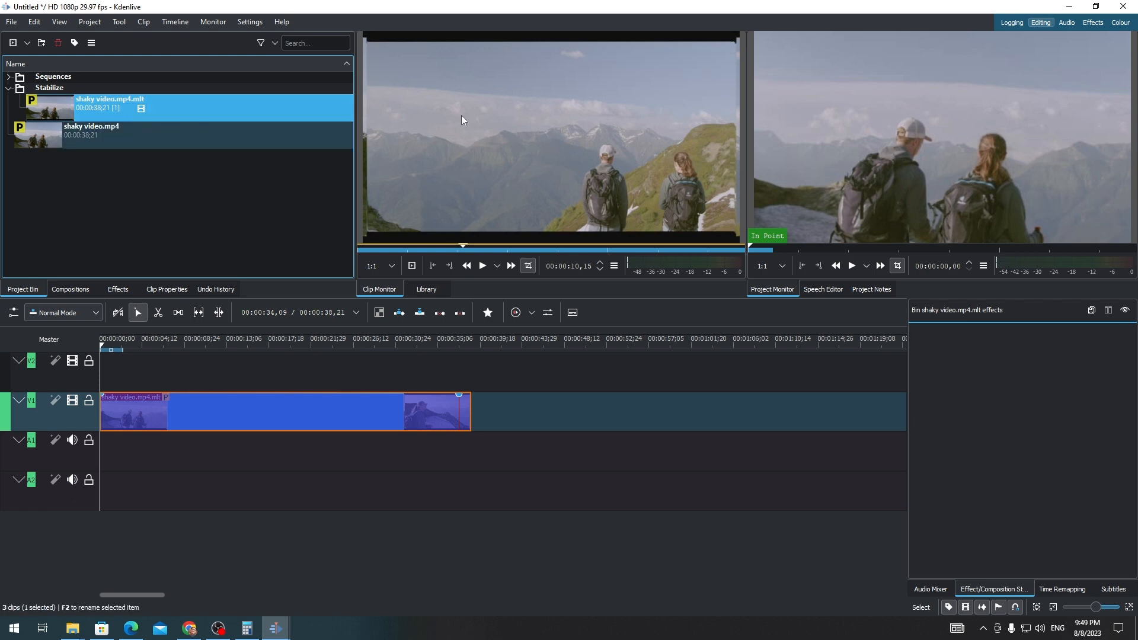
click(851, 265)
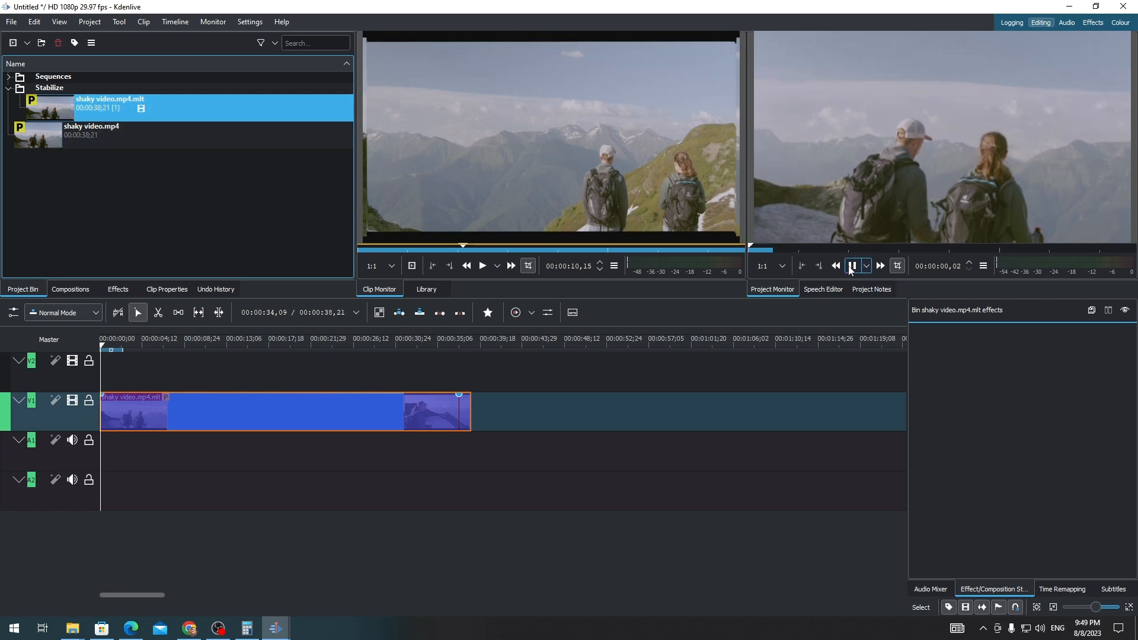